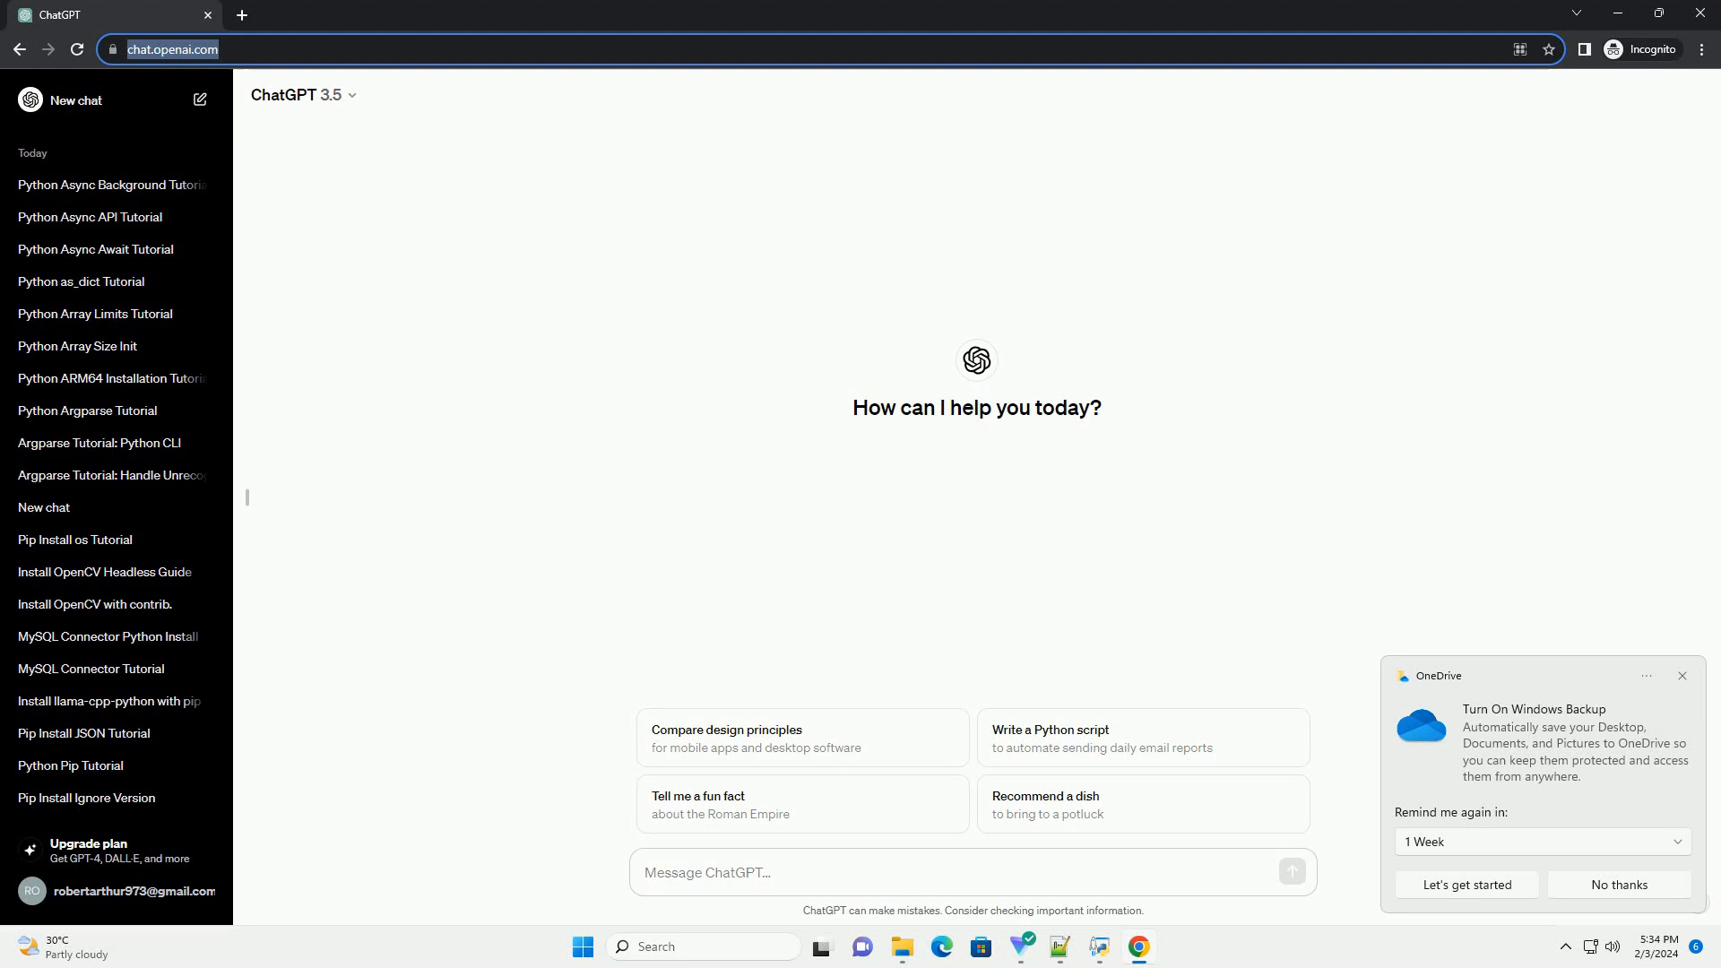
# Step: Ask ChatGPT for a Python async comprehensions tutorial with a code example
pyautogui.click(967, 872)
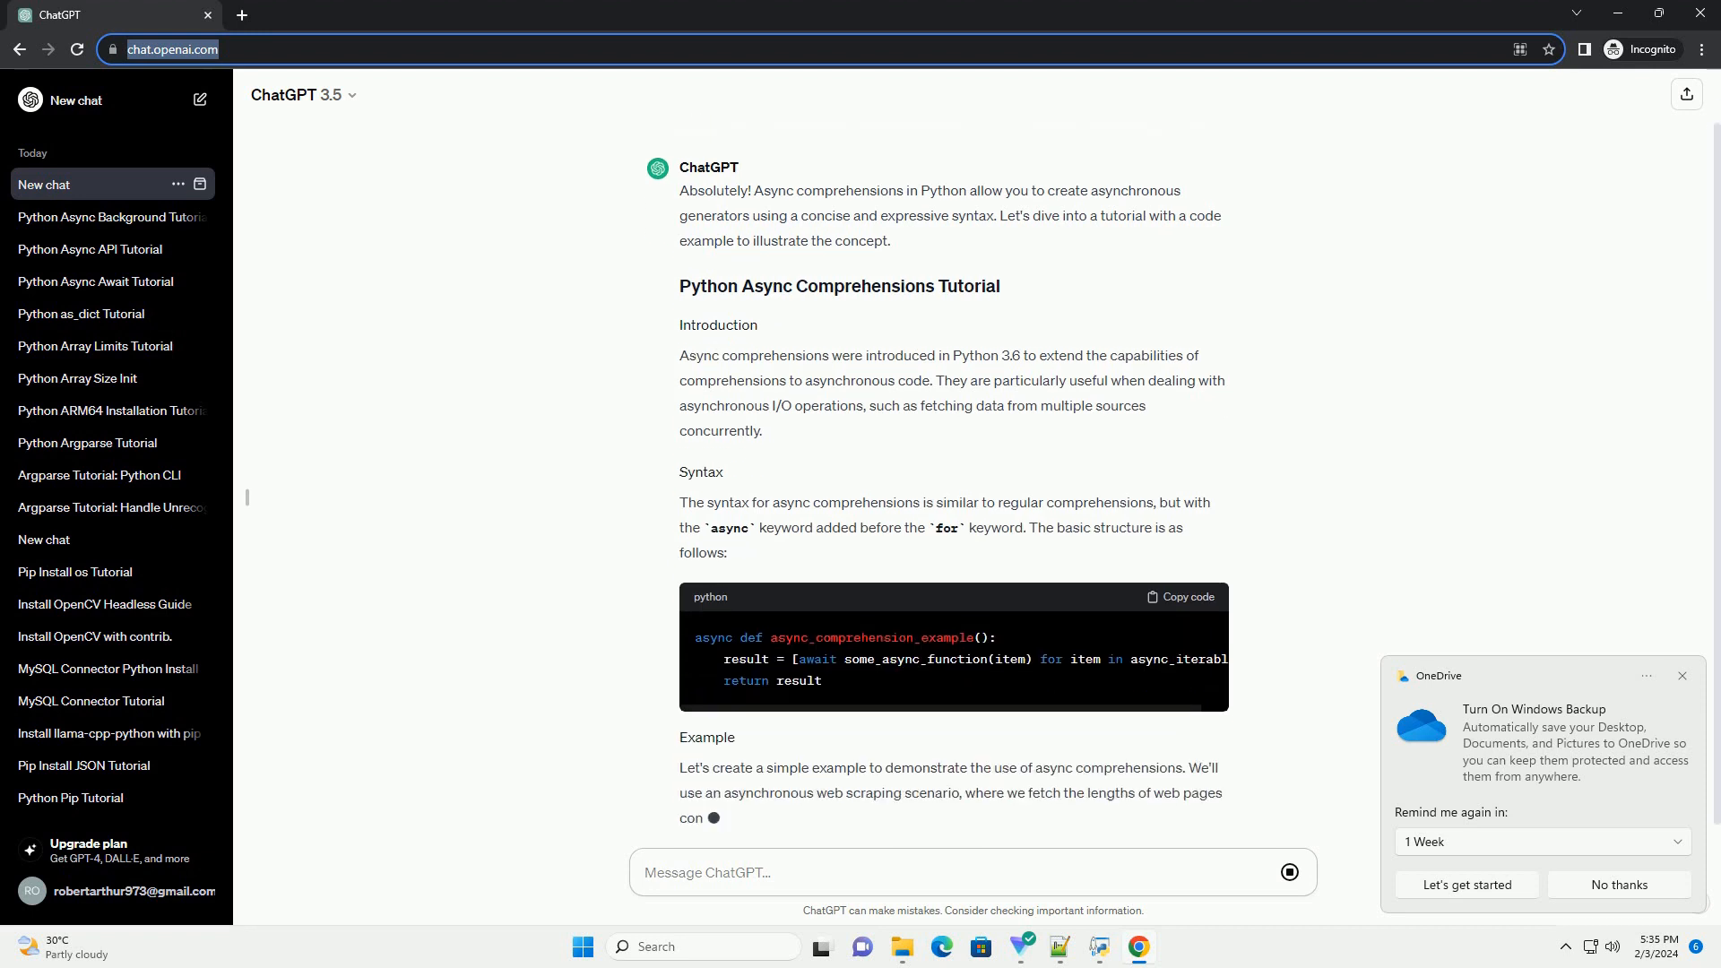
# Step: Scroll down following the aiohttp example and explanation through to the Conclusion
pyautogui.scroll(-3)
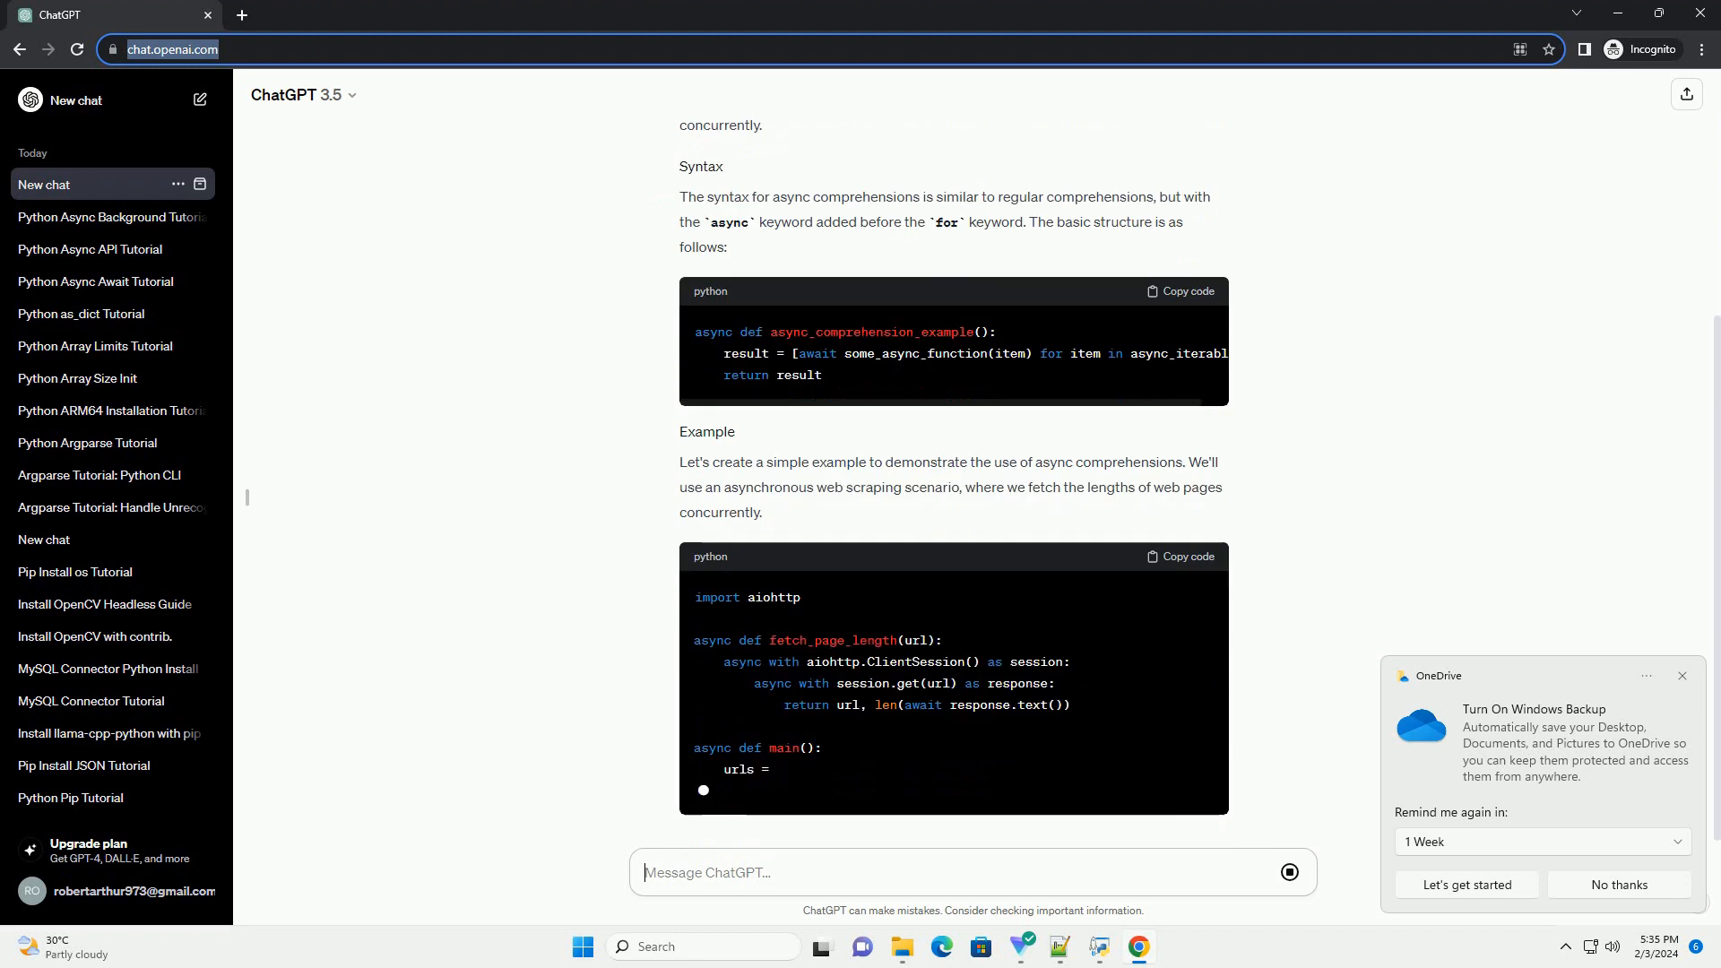
pyautogui.scroll(-3)
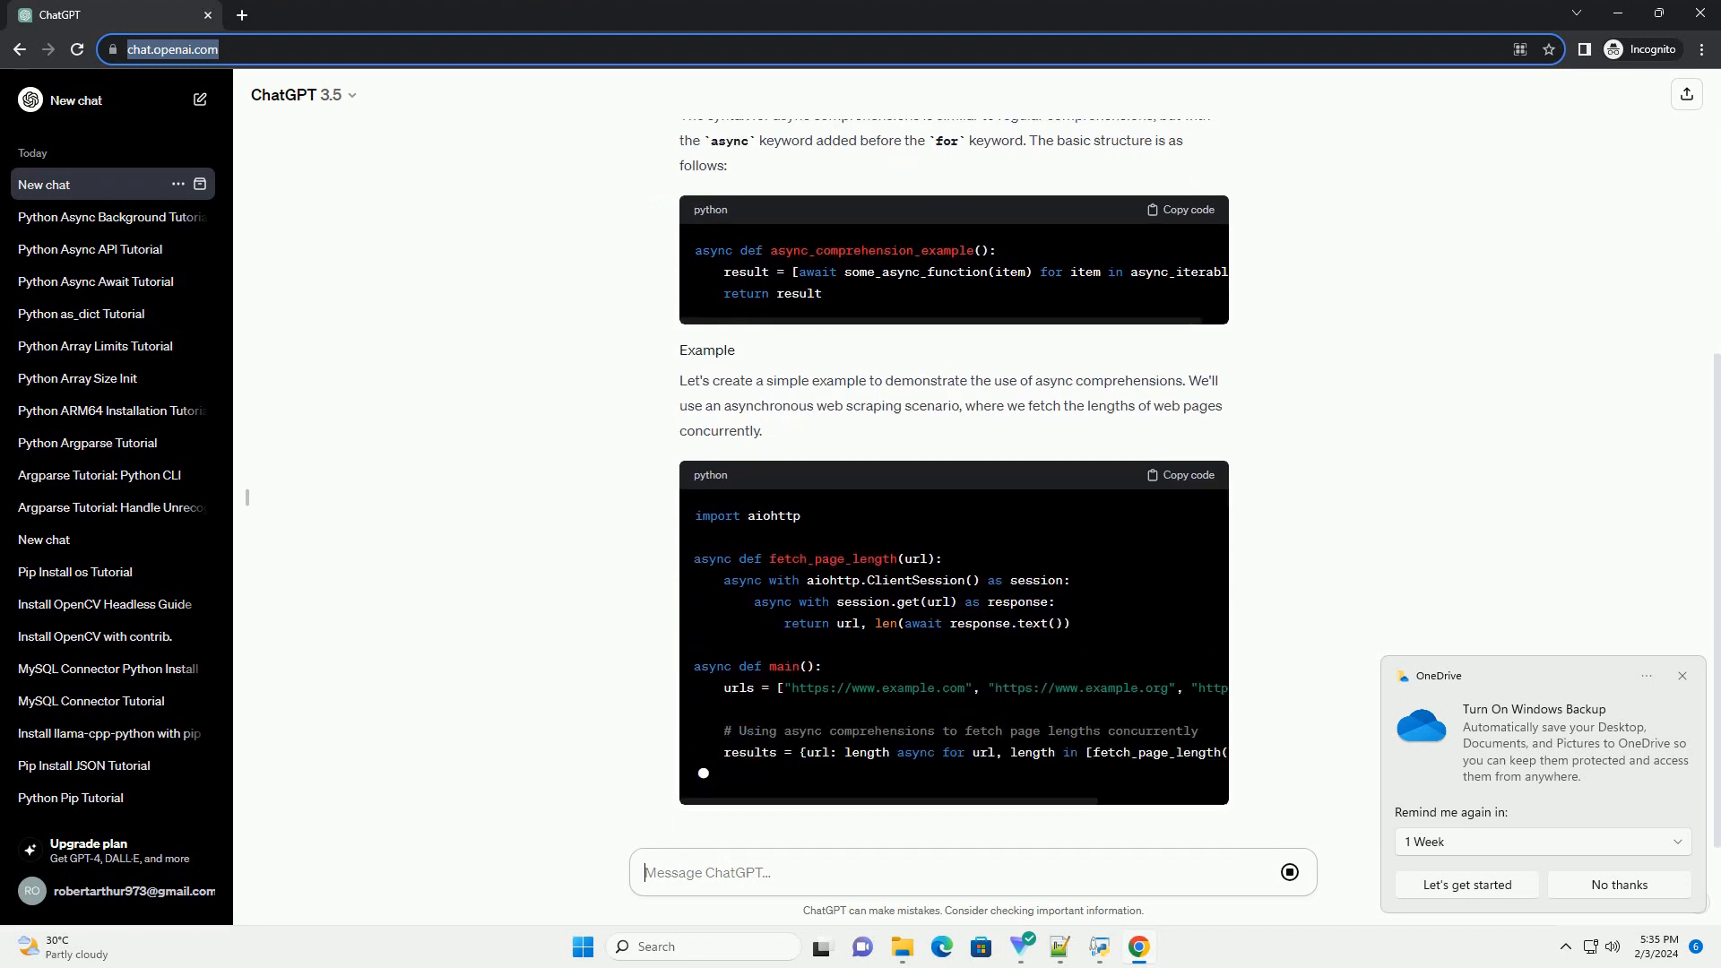
pyautogui.scroll(-3)
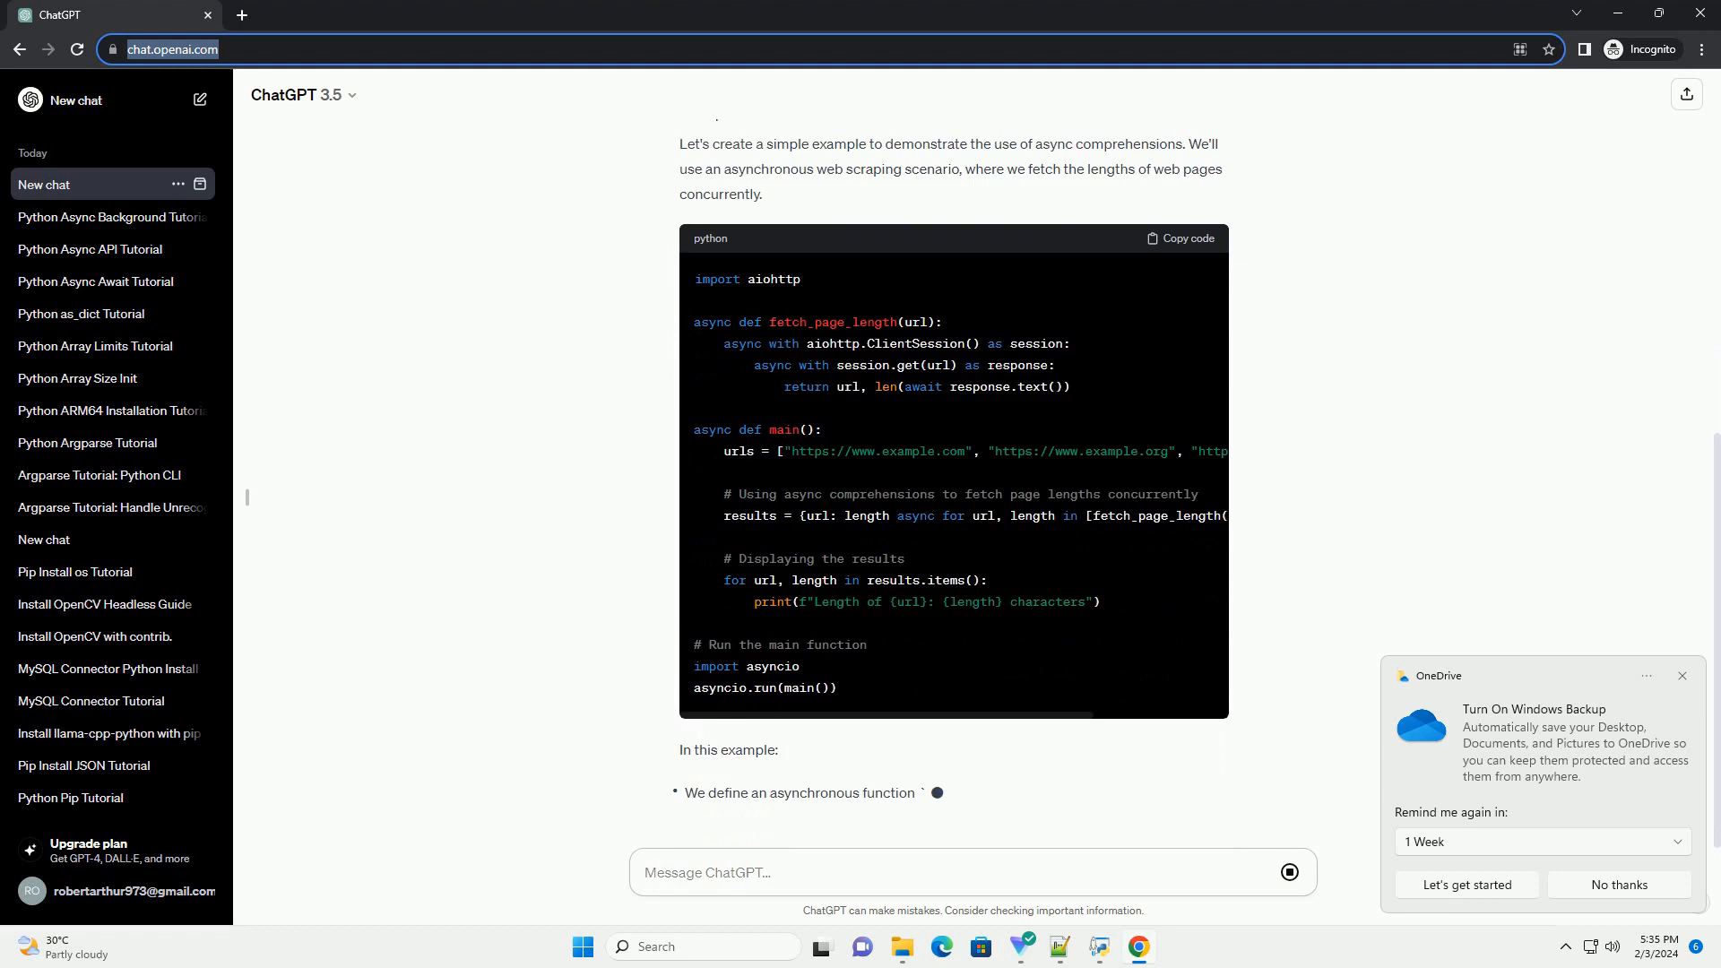
pyautogui.scroll(-3)
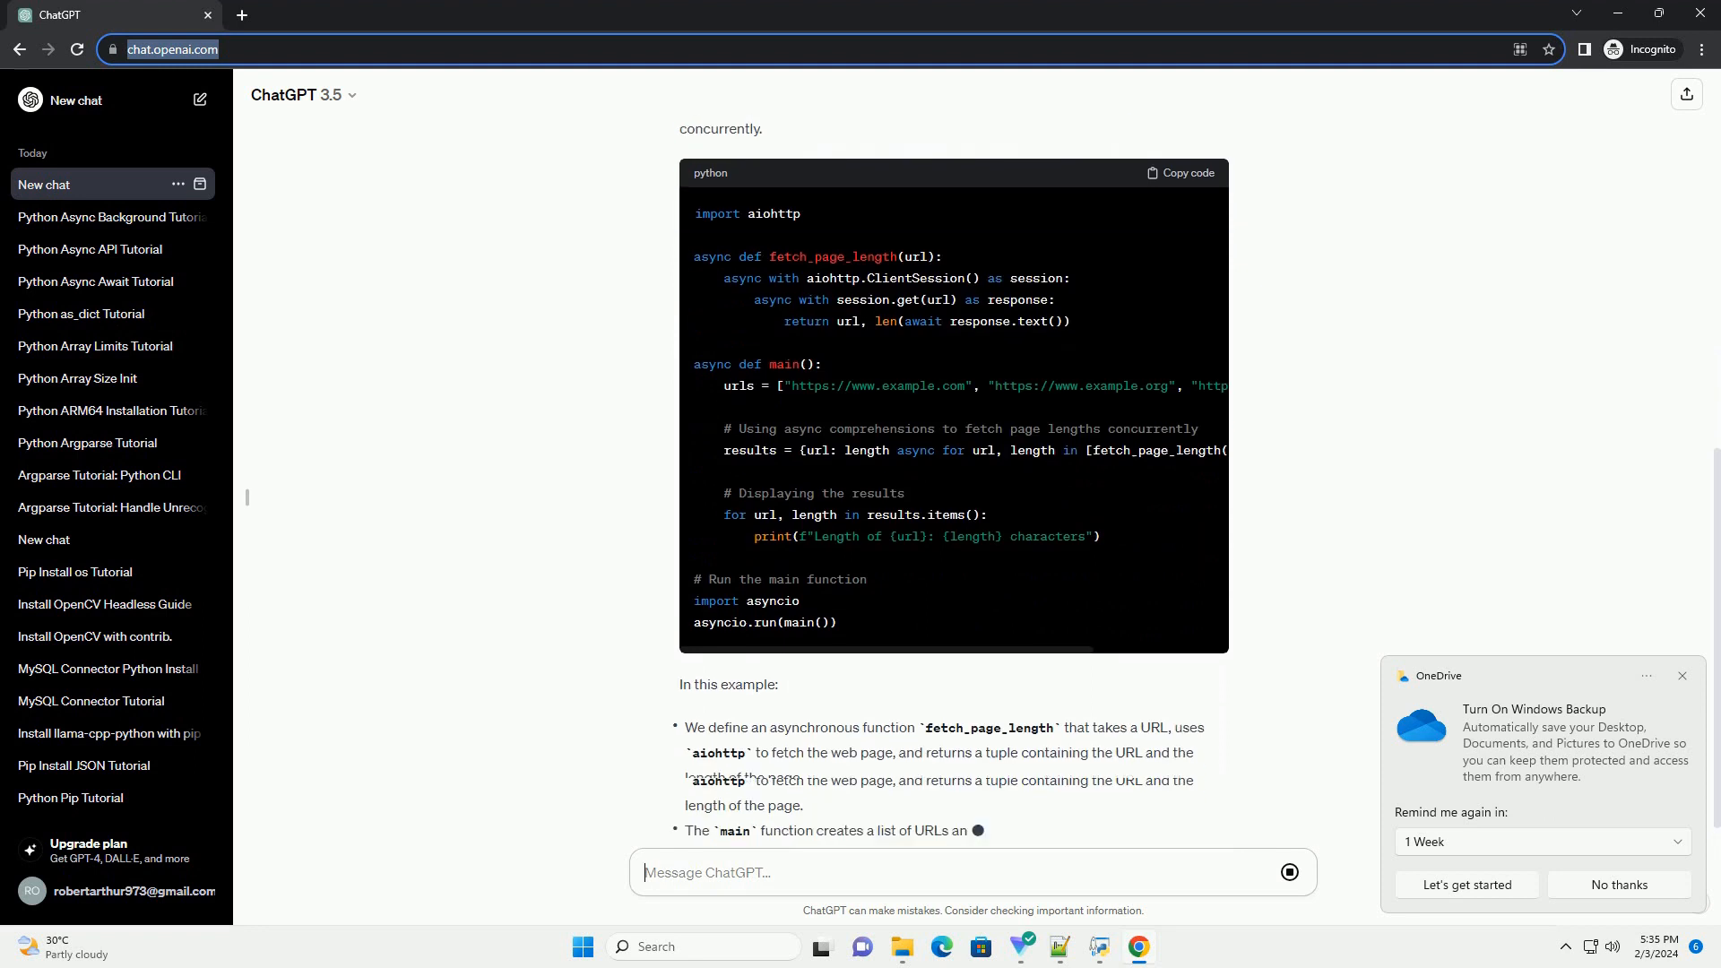
pyautogui.scroll(-3)
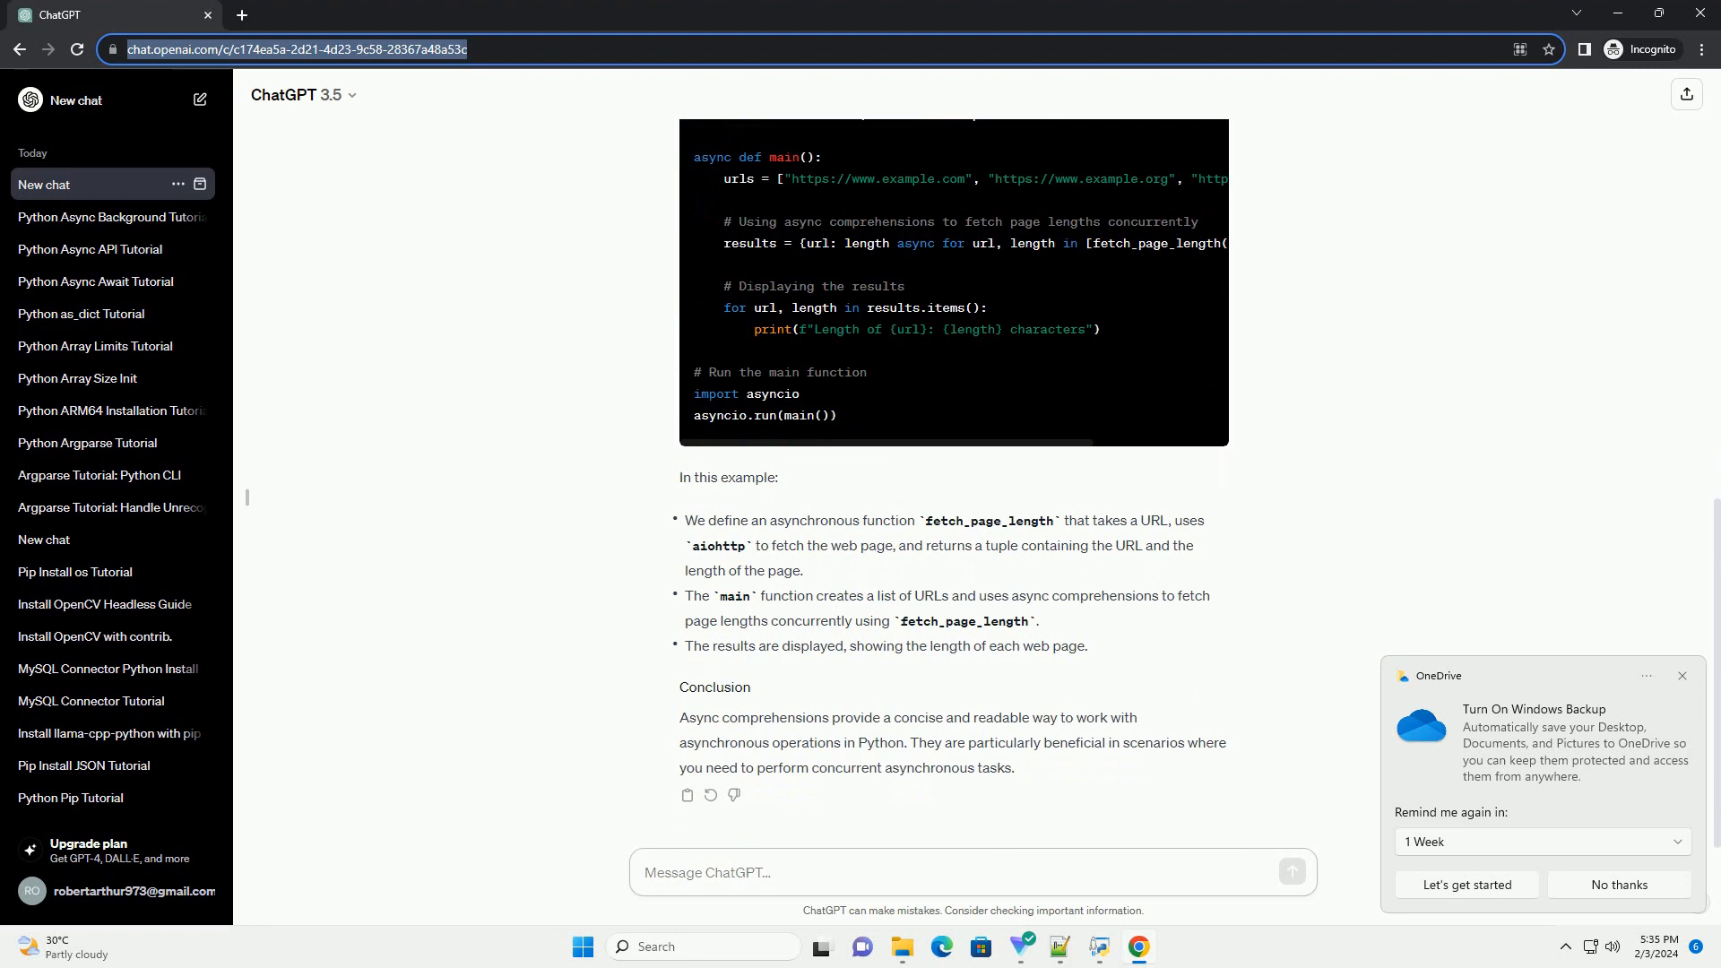
# Step: Keep the finished tutorial open until the chat is titled about async comprehensions
pyautogui.click(706, 872)
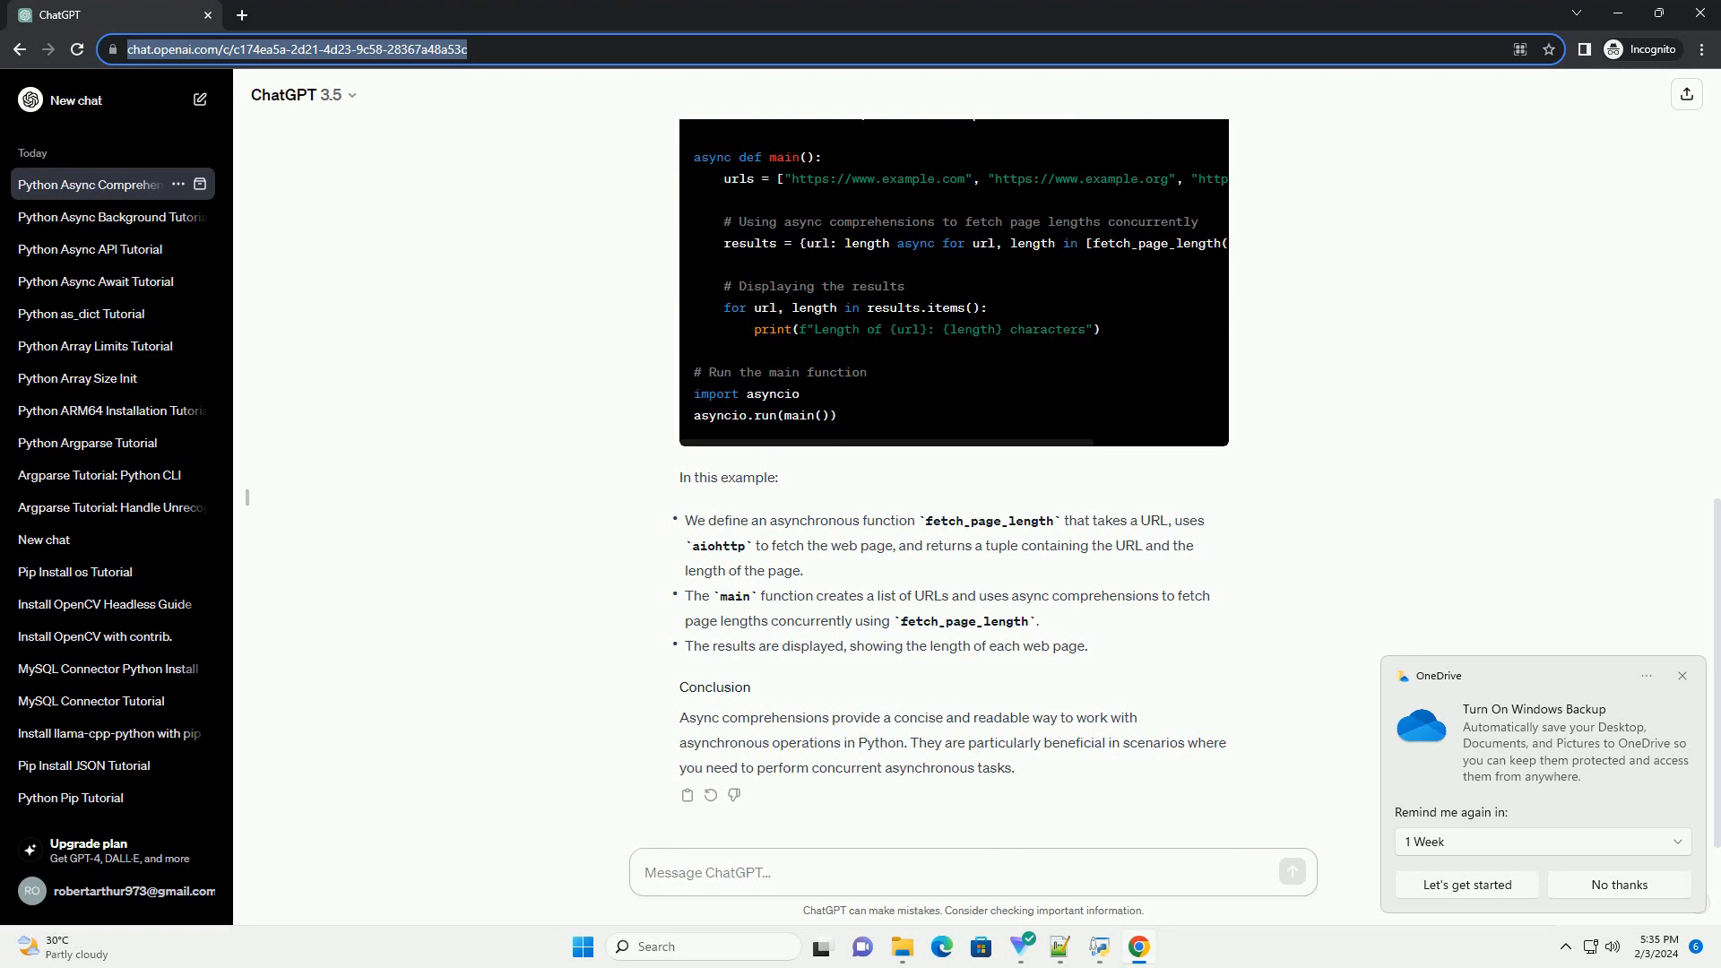
pyautogui.click(970, 873)
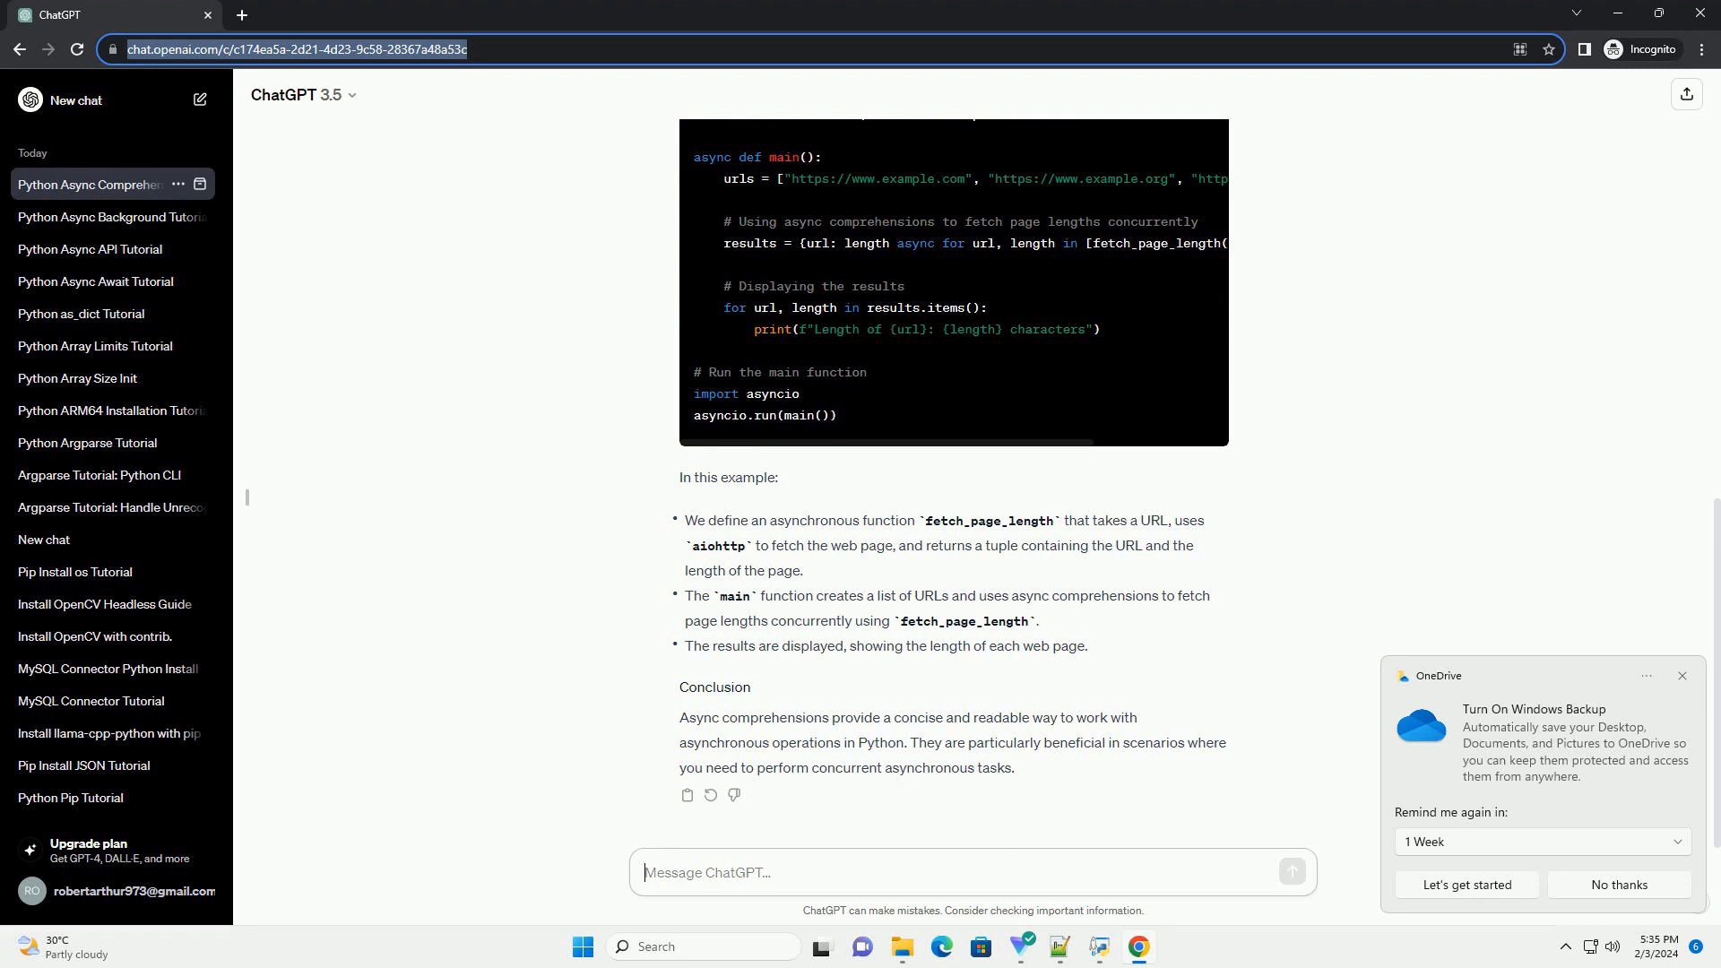
pyautogui.click(645, 873)
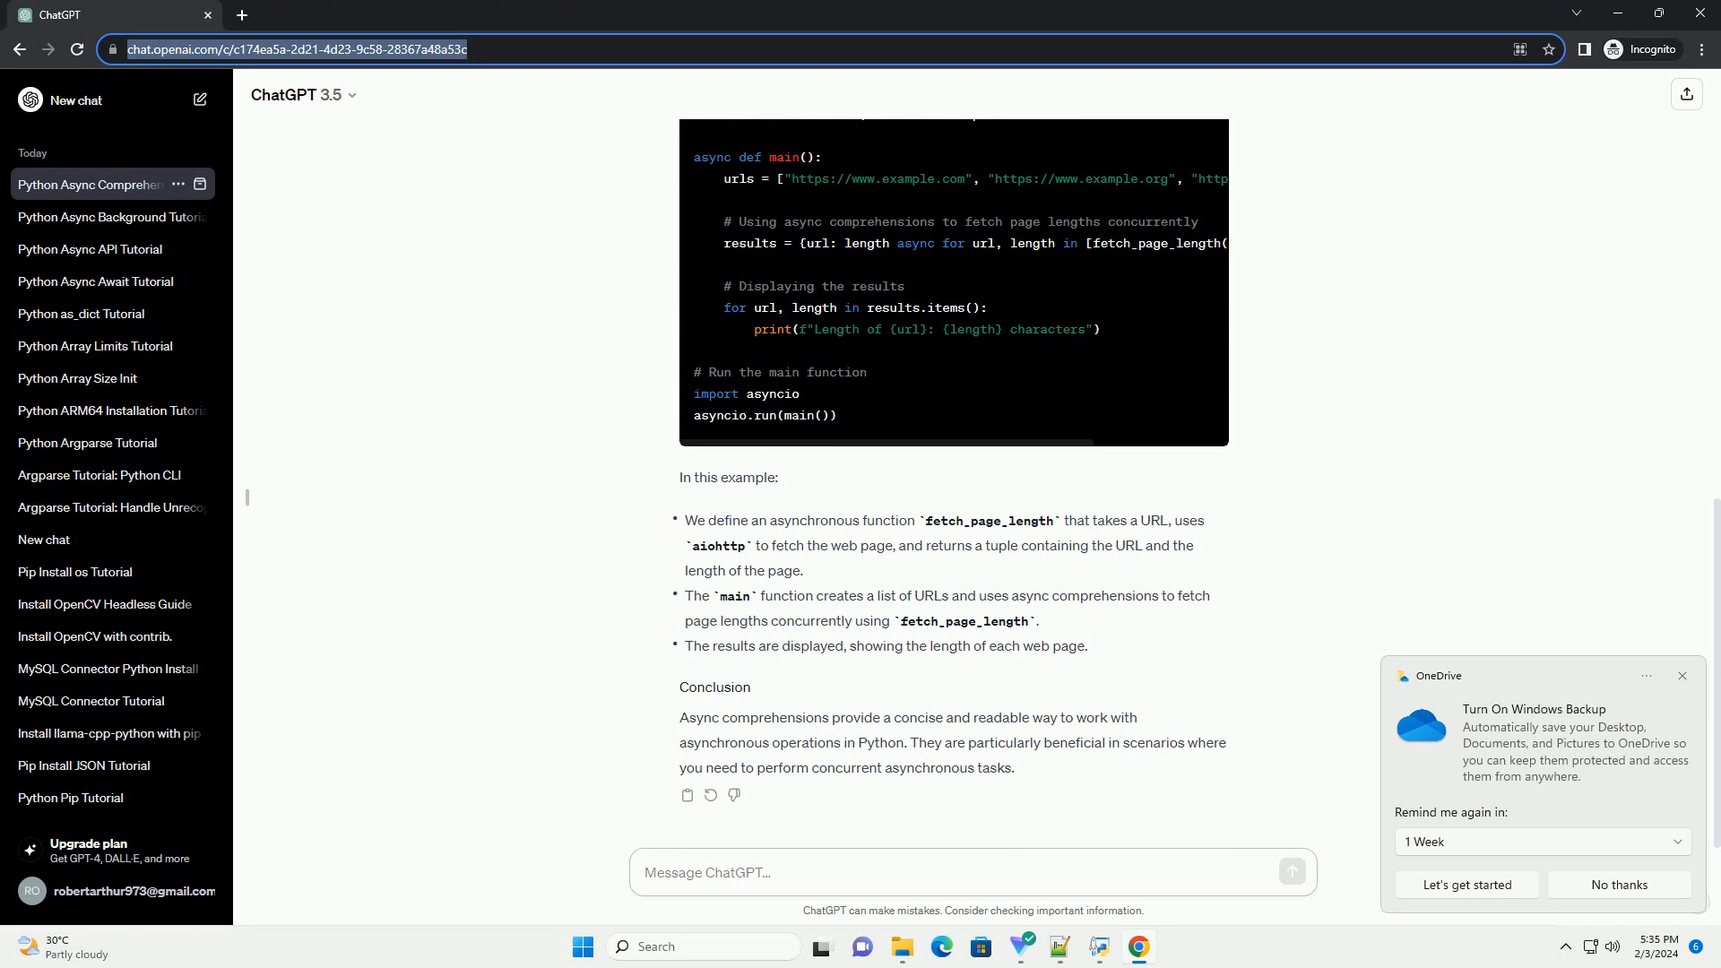
pyautogui.click(970, 872)
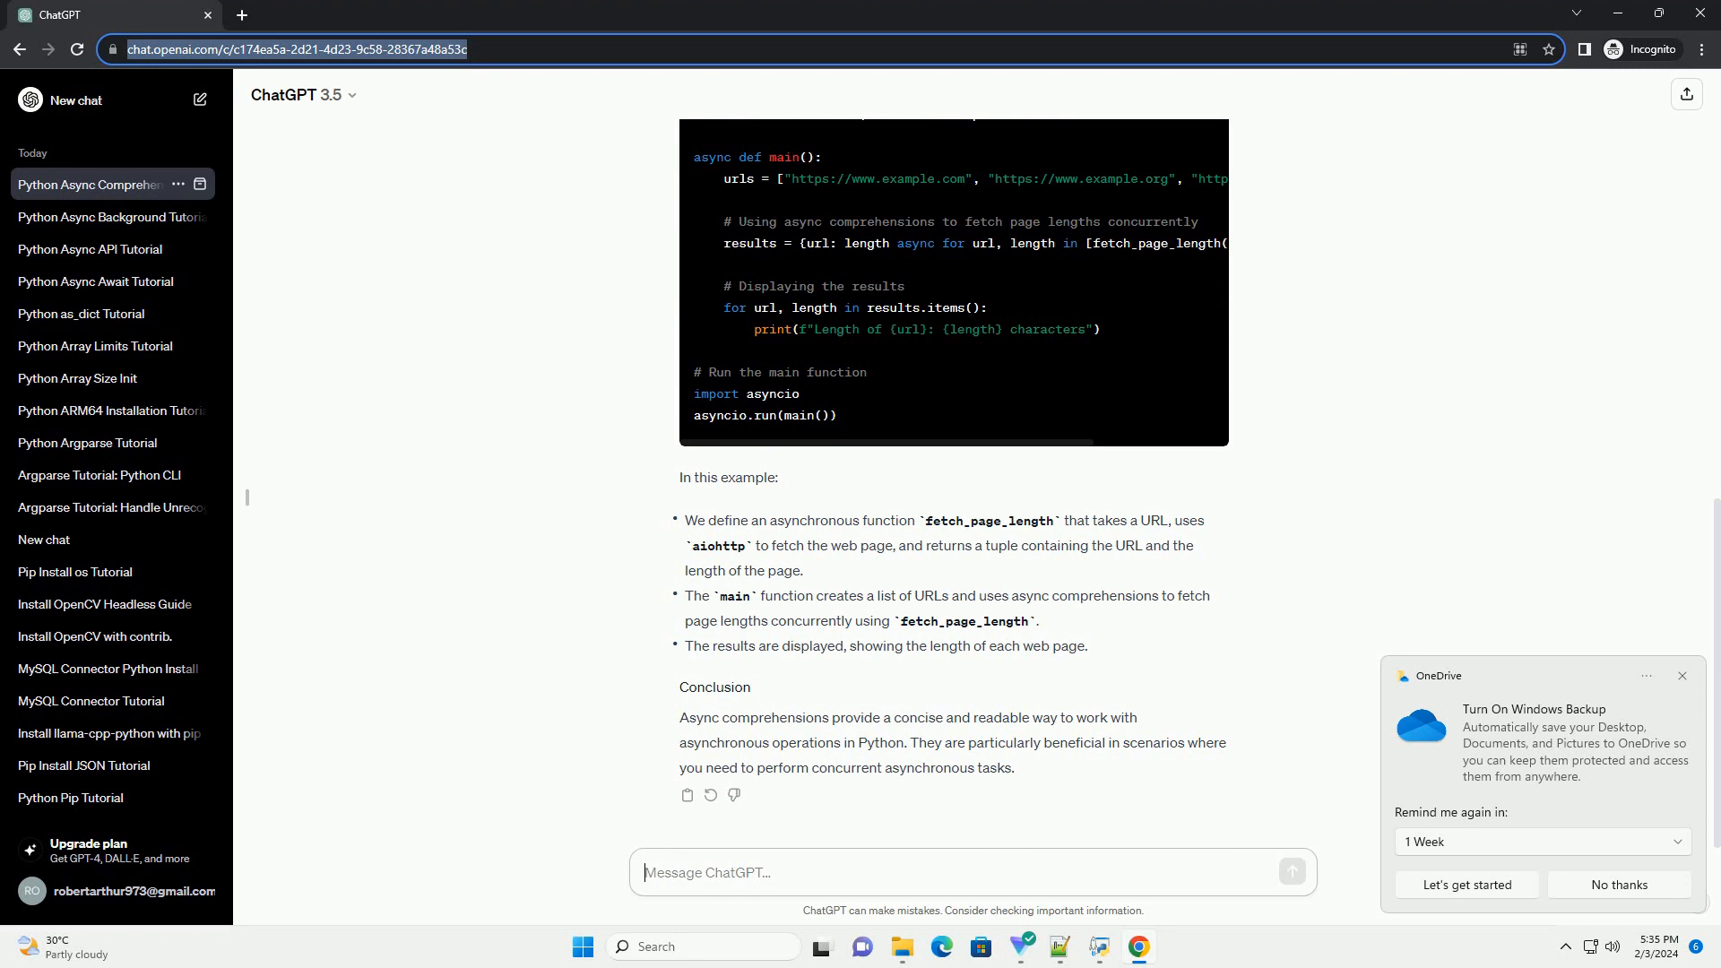